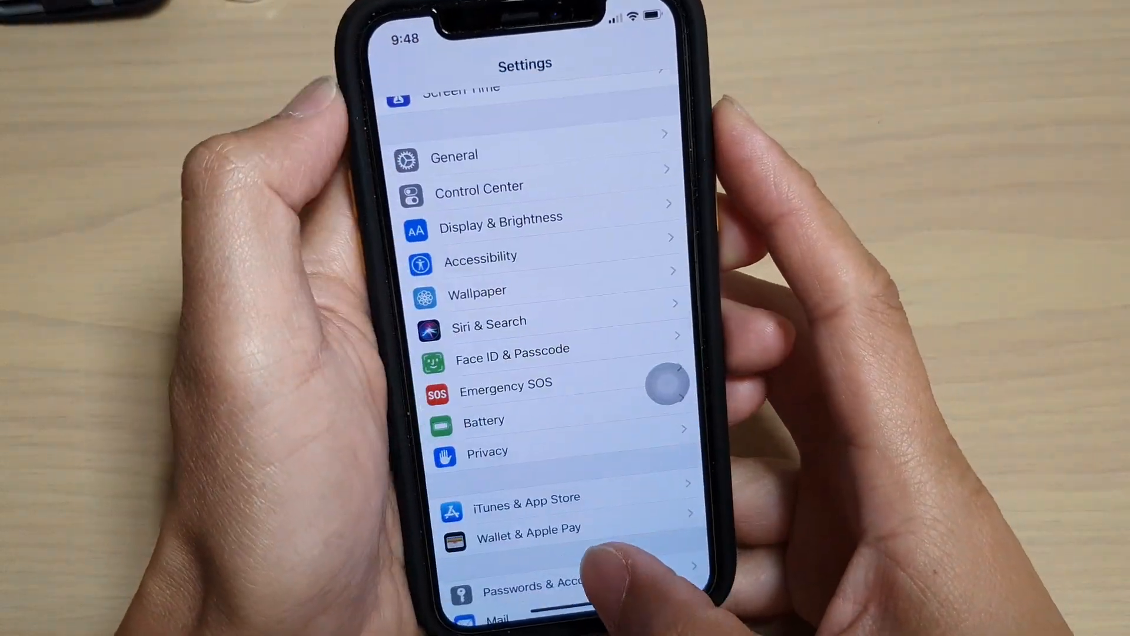
Reach the Voice Control page via Settings > Accessibility from the home screen
key(home)
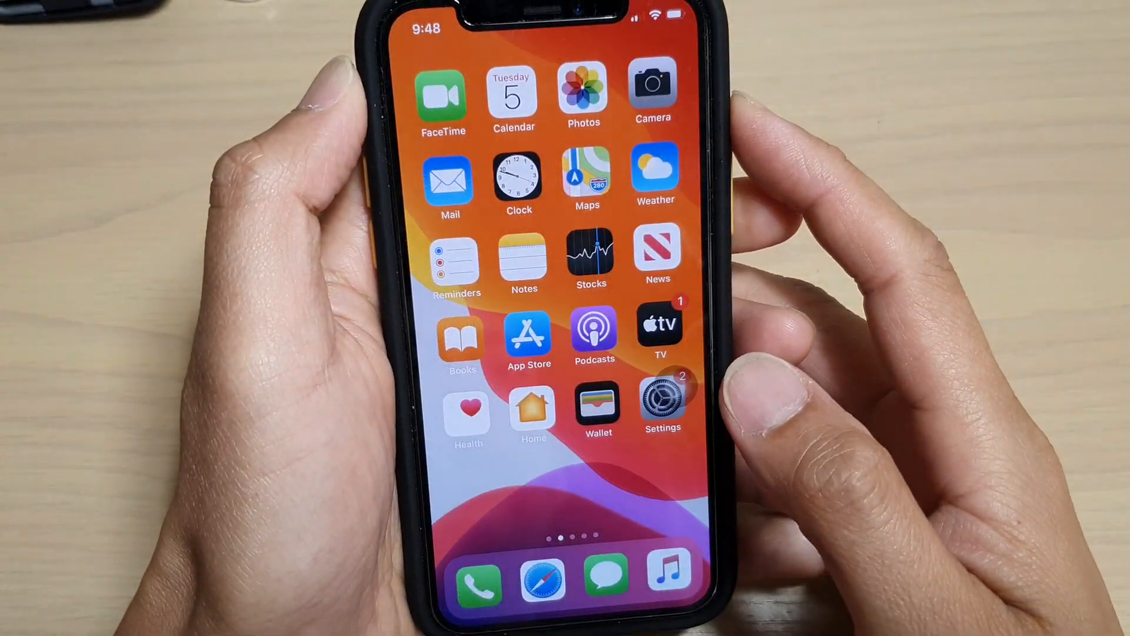
click(661, 400)
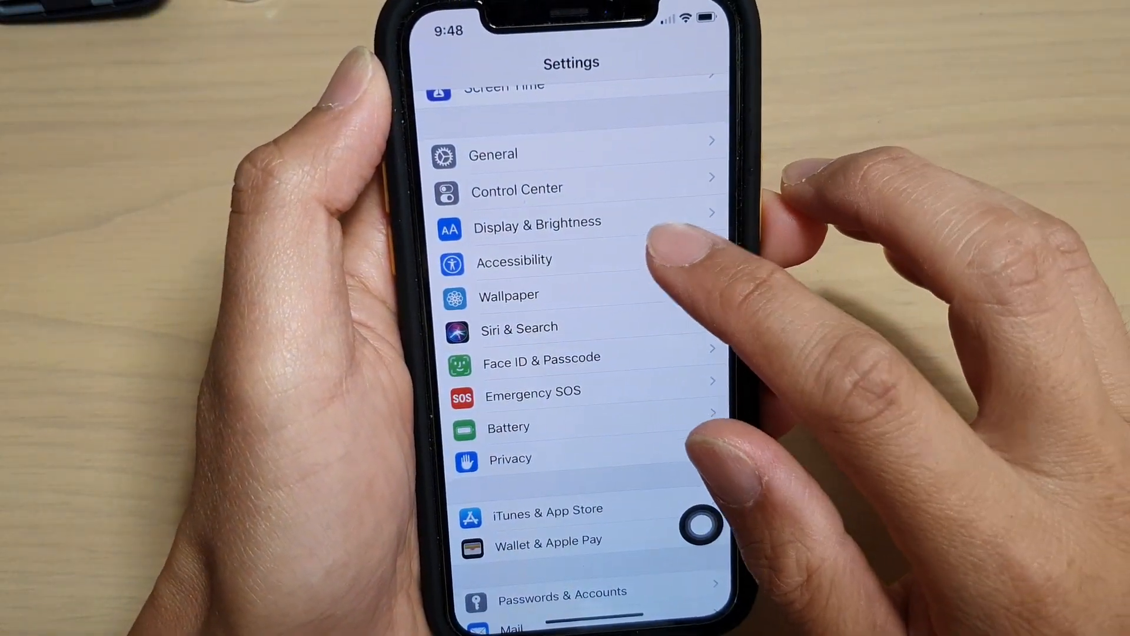
click(513, 260)
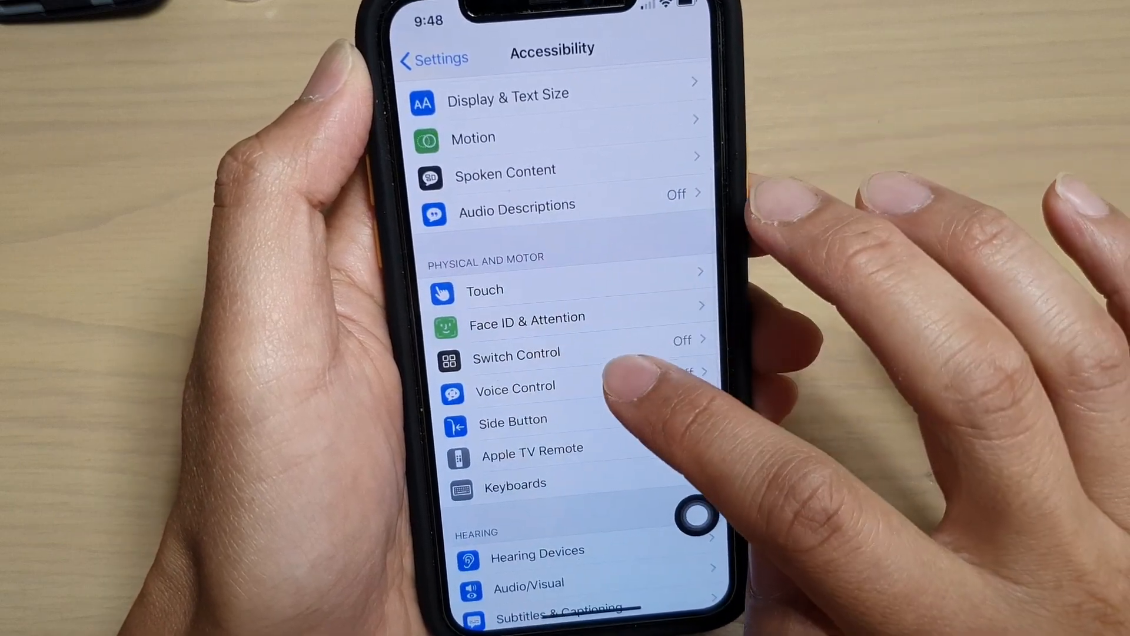
click(515, 387)
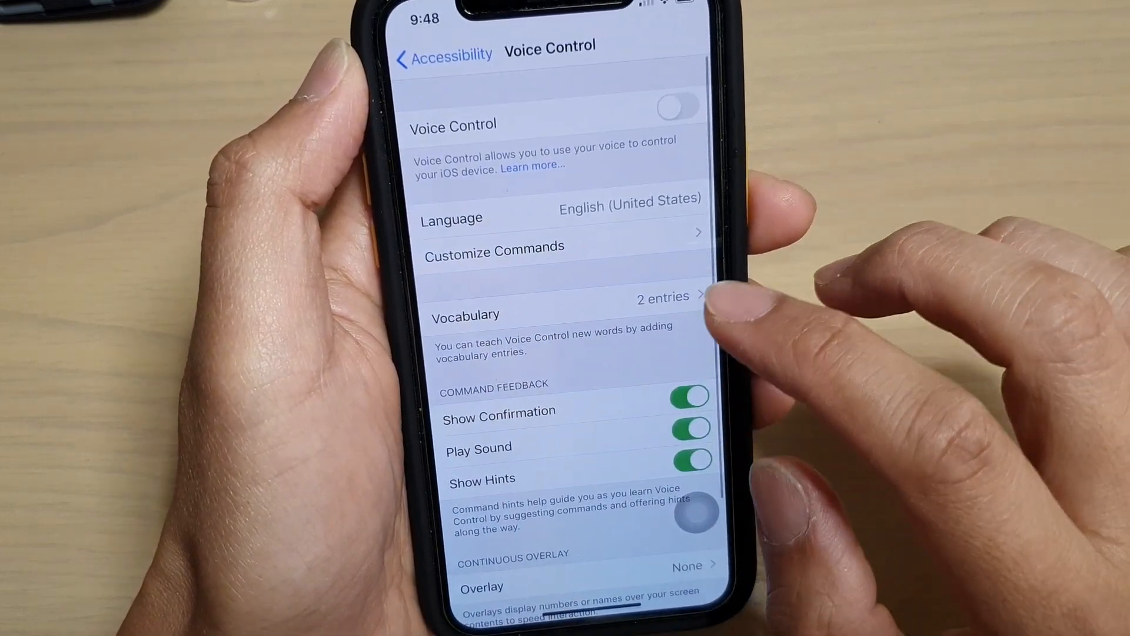
Switch Show Hints off under Command Feedback and turn Voice Control on
click(674, 106)
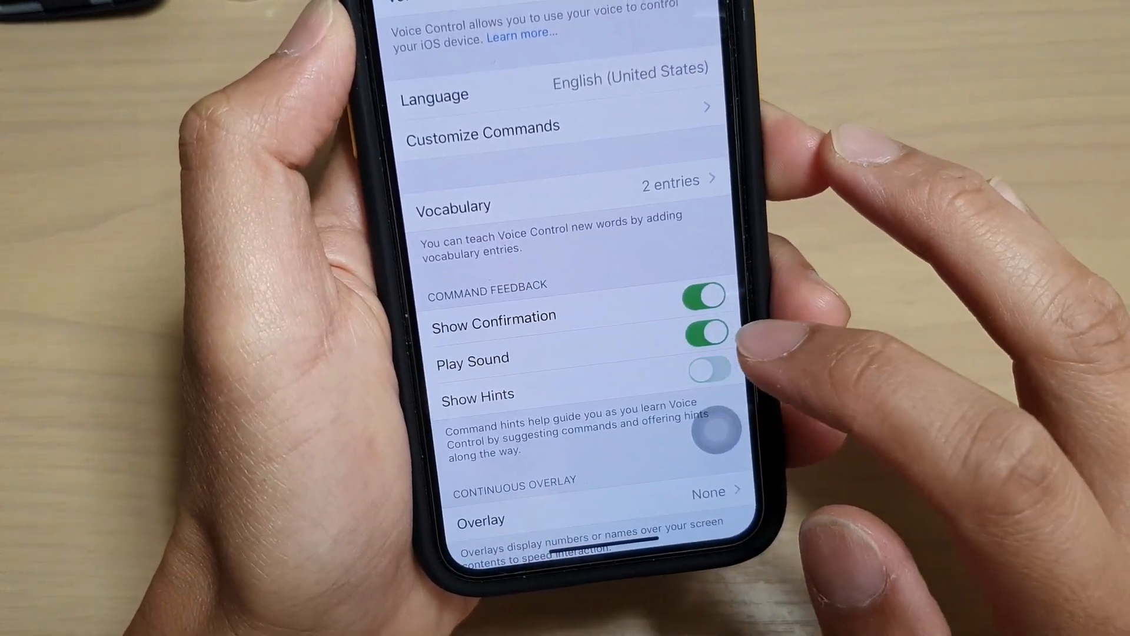
click(710, 368)
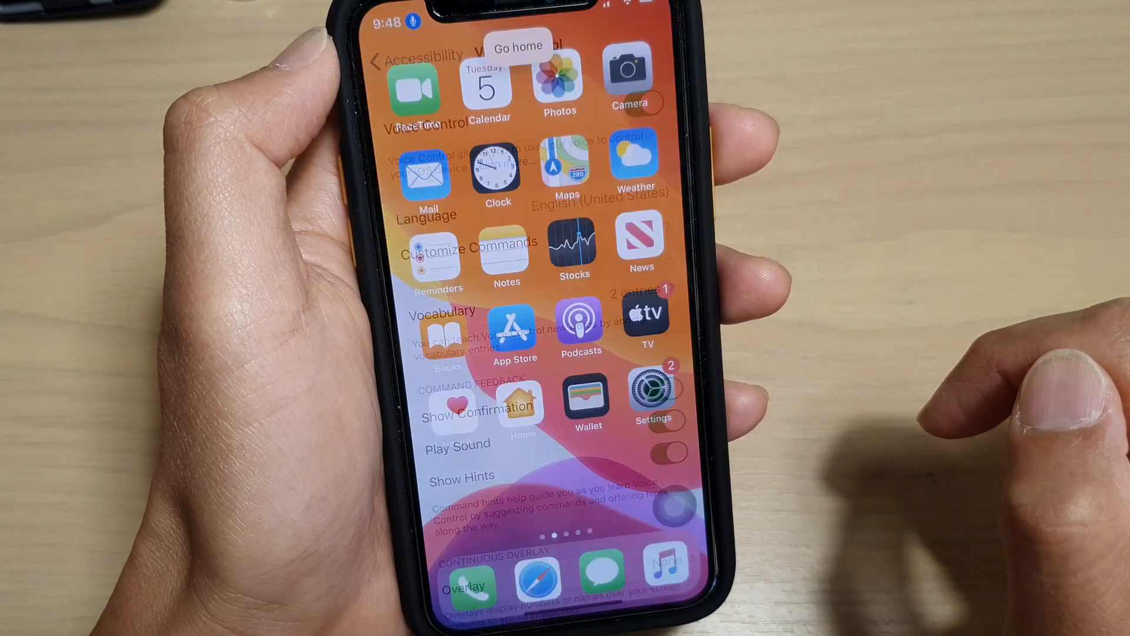
Return to the home screen with Voice Control still listening
click(518, 46)
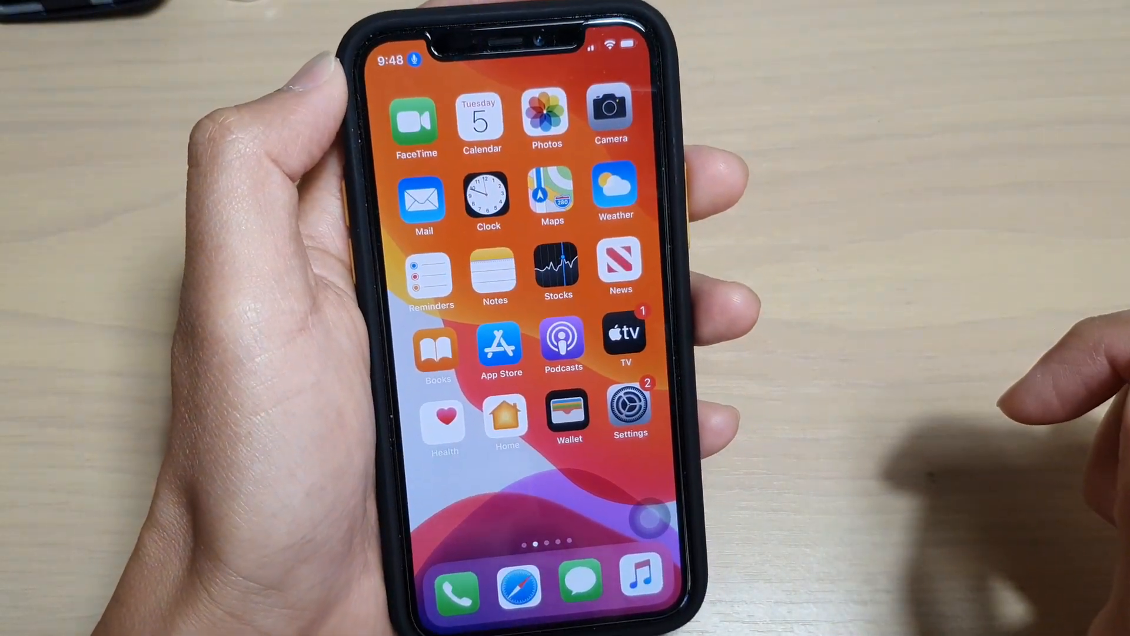